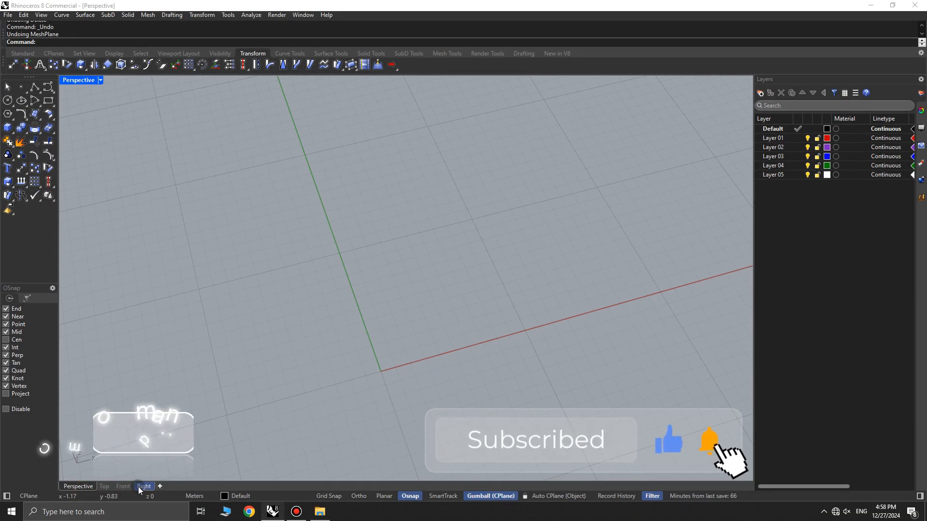
Make the Top viewport active to look at the empty scene from above.
{"action": "left_click", "coordinate": [104, 486]}
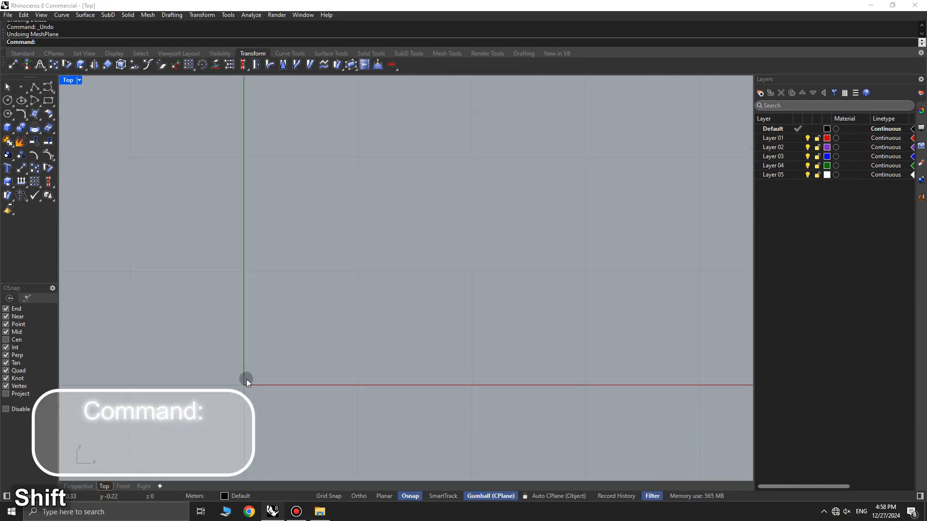
Draw a 3x2 mesh plane with MeshPlane and delete a face to leave a U-shaped mesh.
{"action": "type", "text": "MeshPla"}
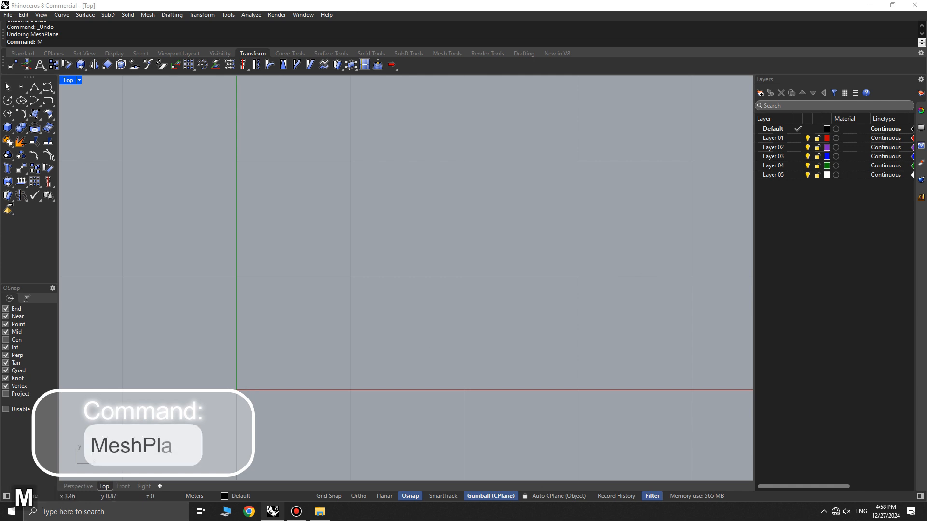
{"action": "type", "text": "ne"}
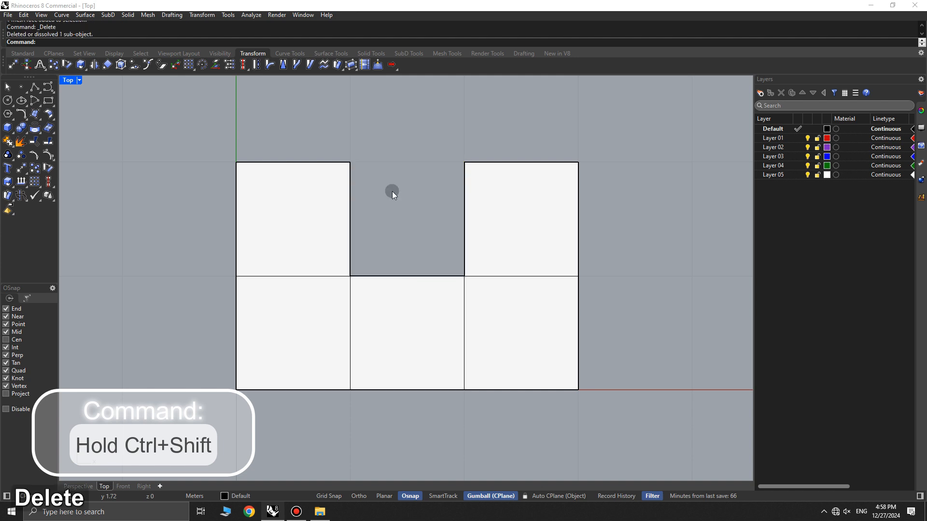
{"action": "left_click", "coordinate": [358, 364]}
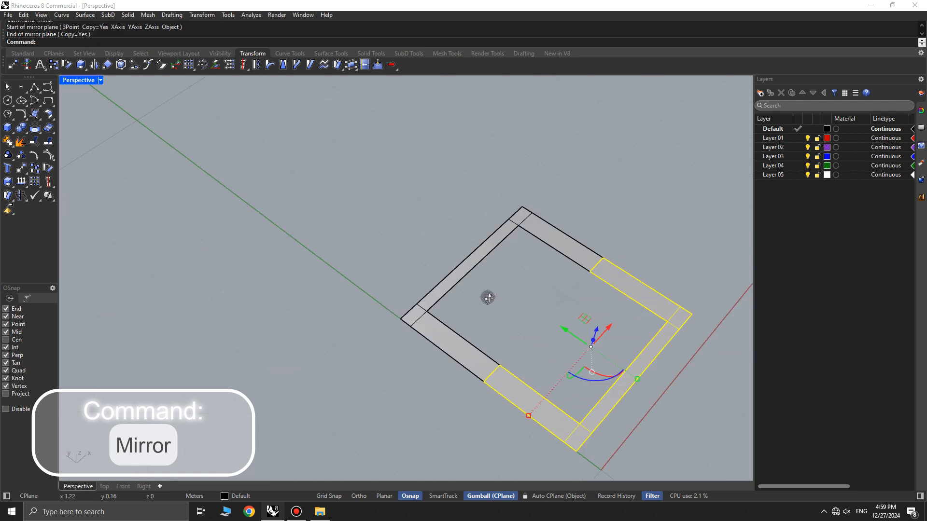
Start ArrayLinear on the two halves of the square mesh frame.
{"action": "type", "text": "ArrayLinear"}
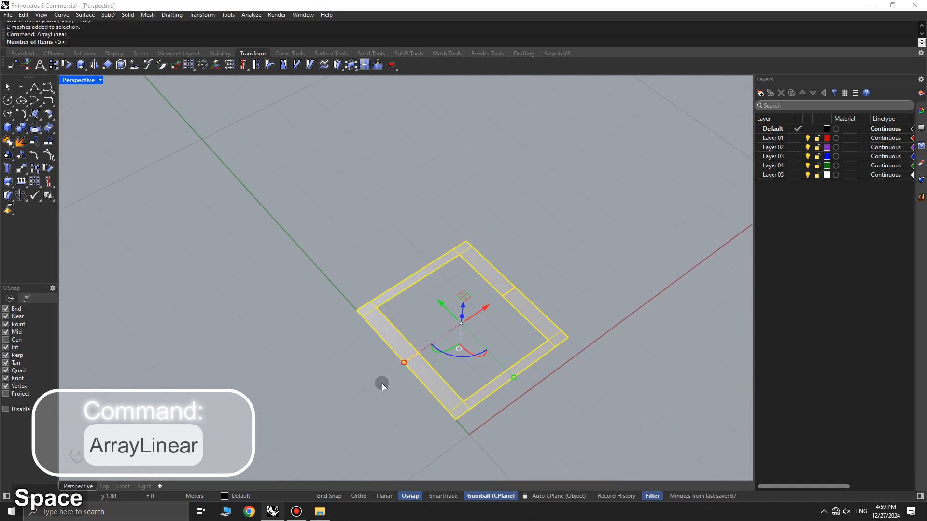
Array the square frame into 5 copies in a row, forming a ladder-like strip.
{"action": "type", "text": "5"}
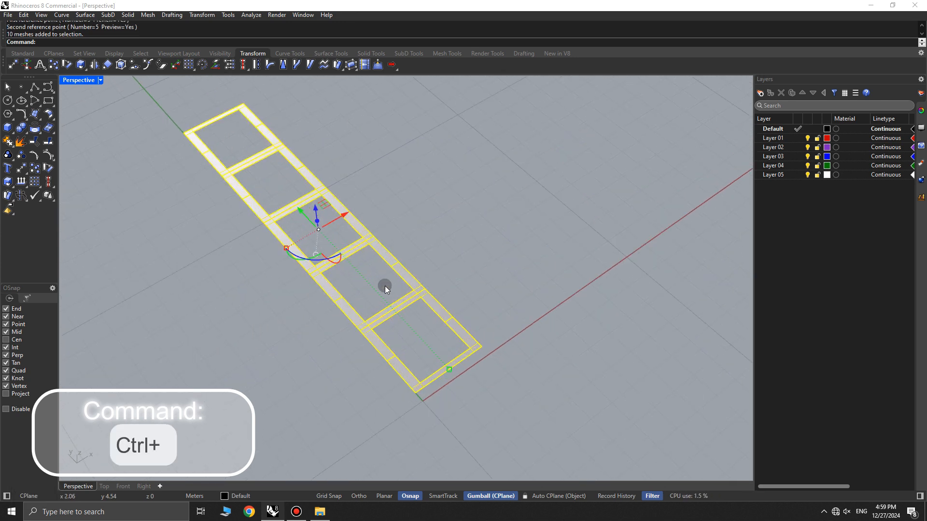
Join the ten frame meshes into one and weld it with the default angle tolerance.
{"action": "key", "text": "Ctrl+J"}
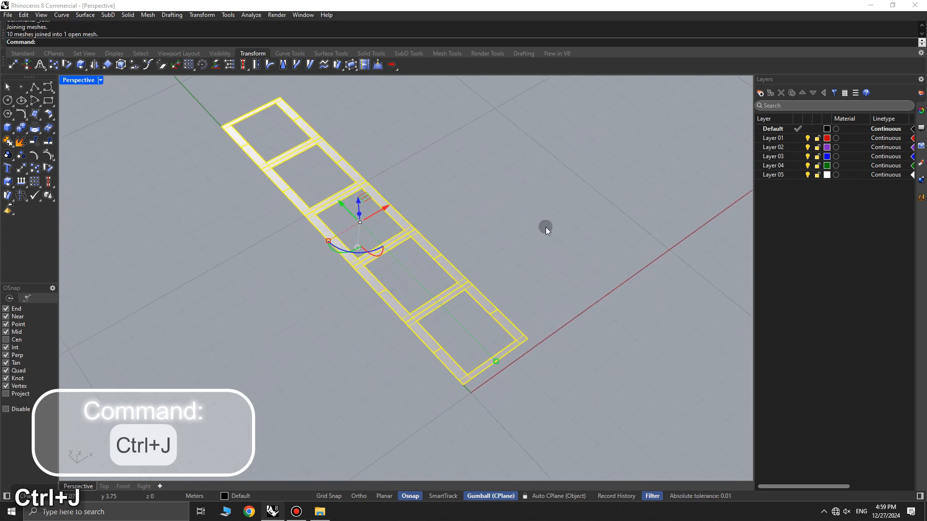
{"action": "type", "text": "Weld"}
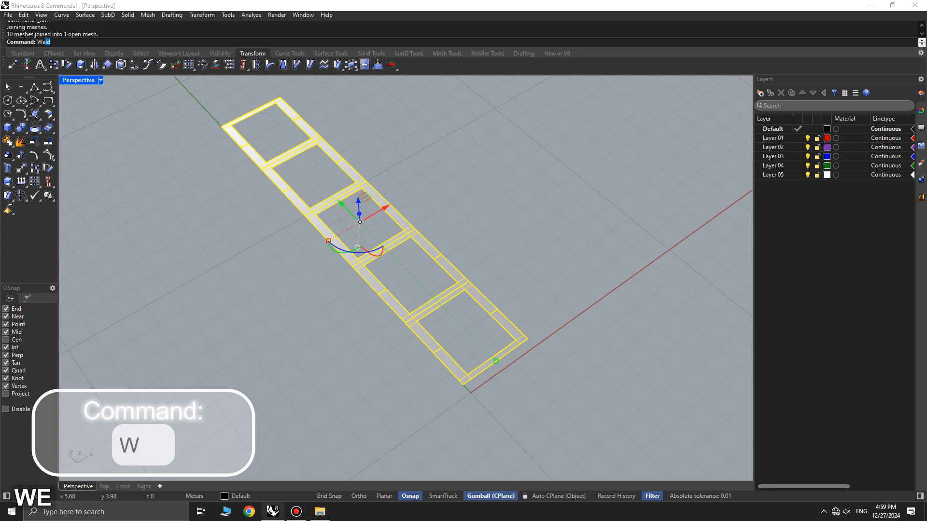
{"action": "key", "text": "Enter"}
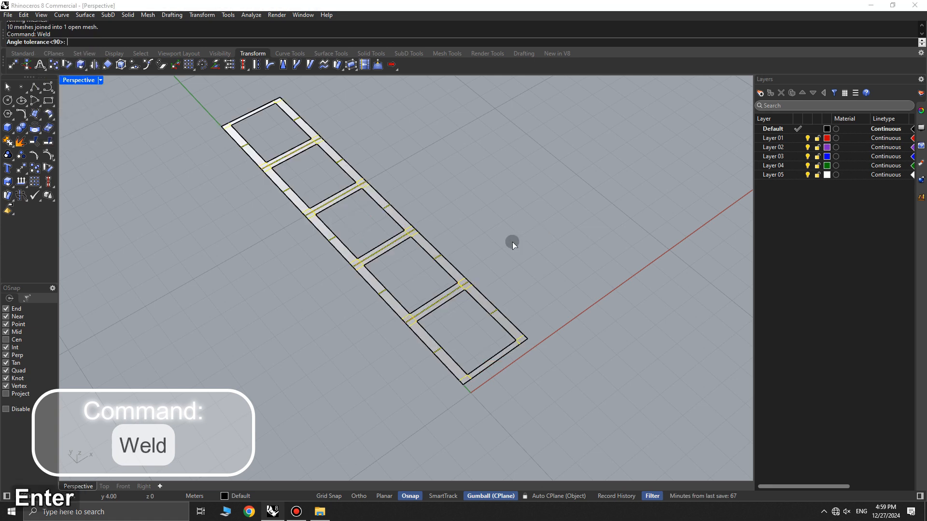
{"action": "key", "text": "Enter"}
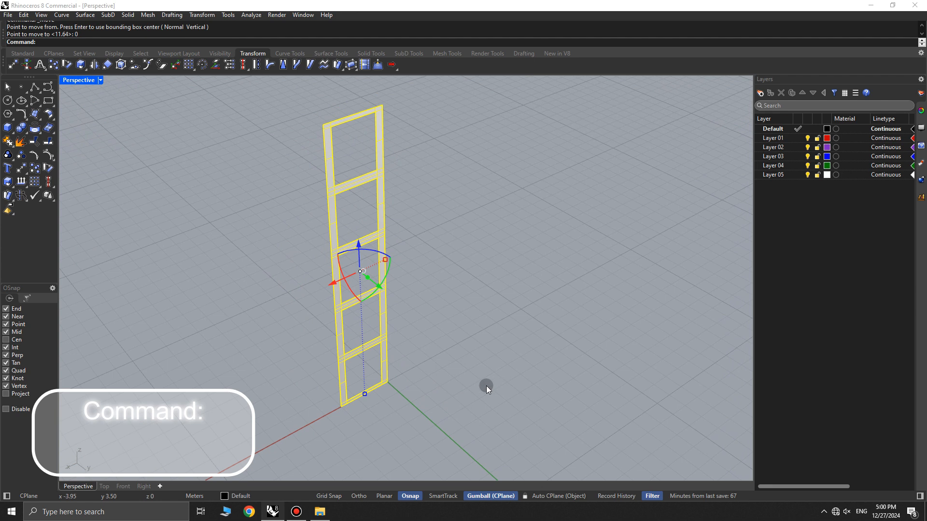
Orient copies of the upright strip into four tower sides and join them into one mesh.
{"action": "type", "text": "Orient"}
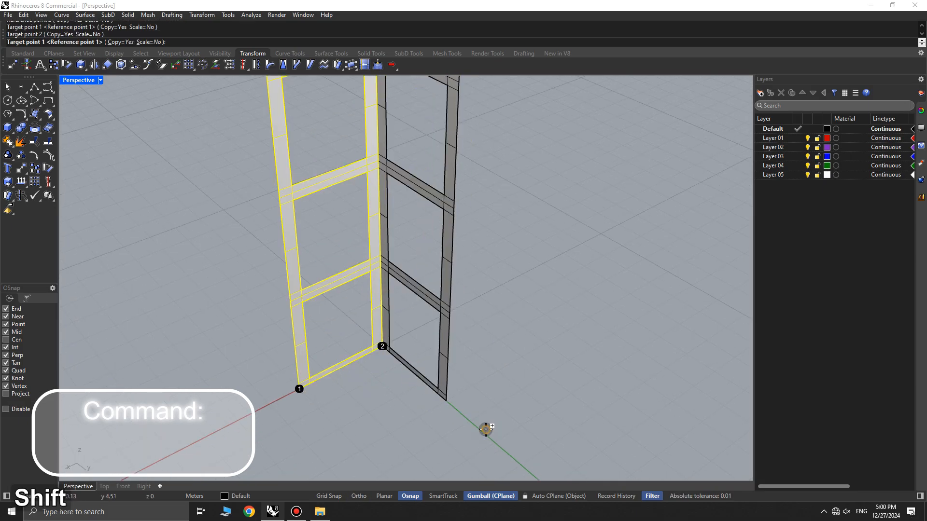
{"action": "left_click", "coordinate": [484, 429]}
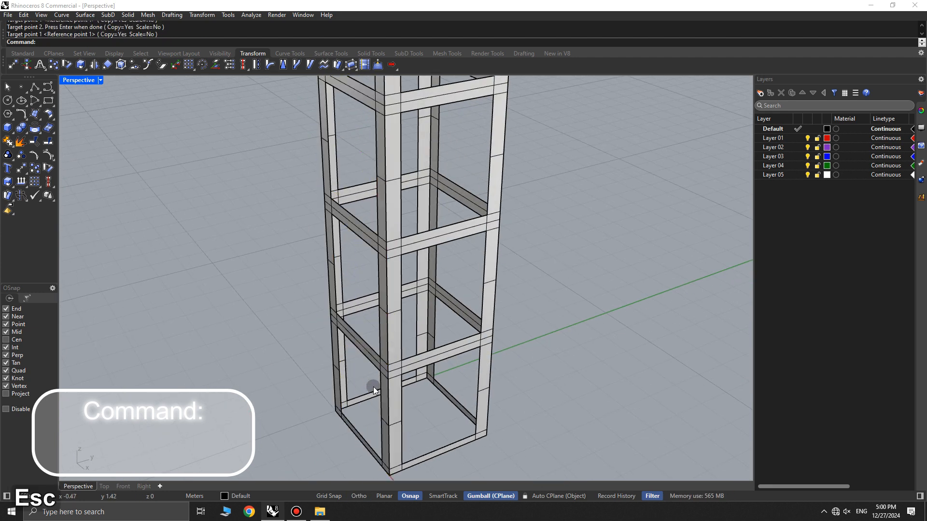
{"action": "key", "text": "Ctrl+J"}
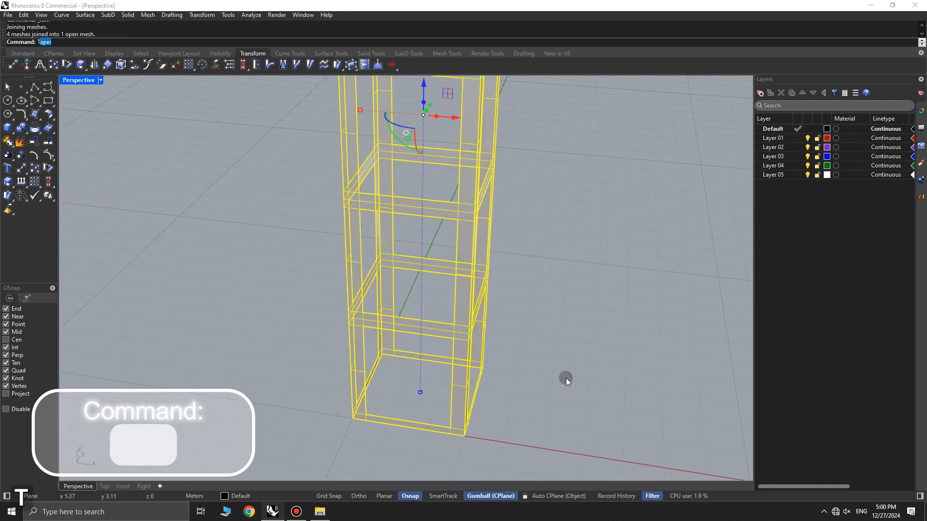
Taper the tower along an axis from the base midpoint so it narrows toward the top.
{"action": "type", "text": "Taper"}
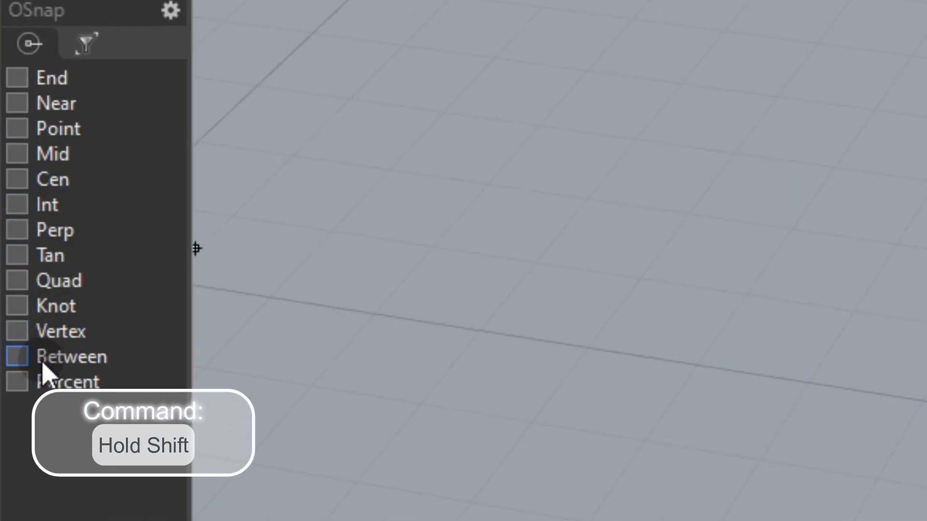
{"action": "left_click", "coordinate": [16, 356]}
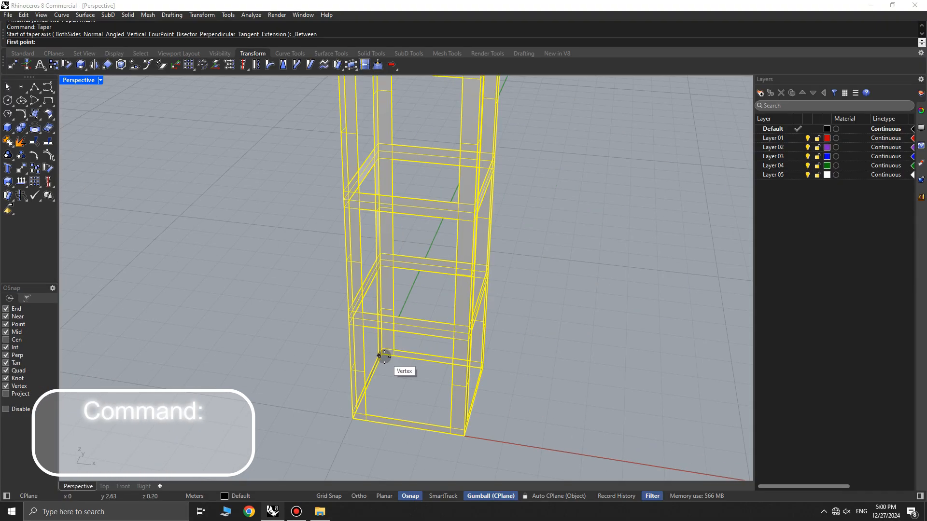
{"action": "left_click", "coordinate": [381, 355]}
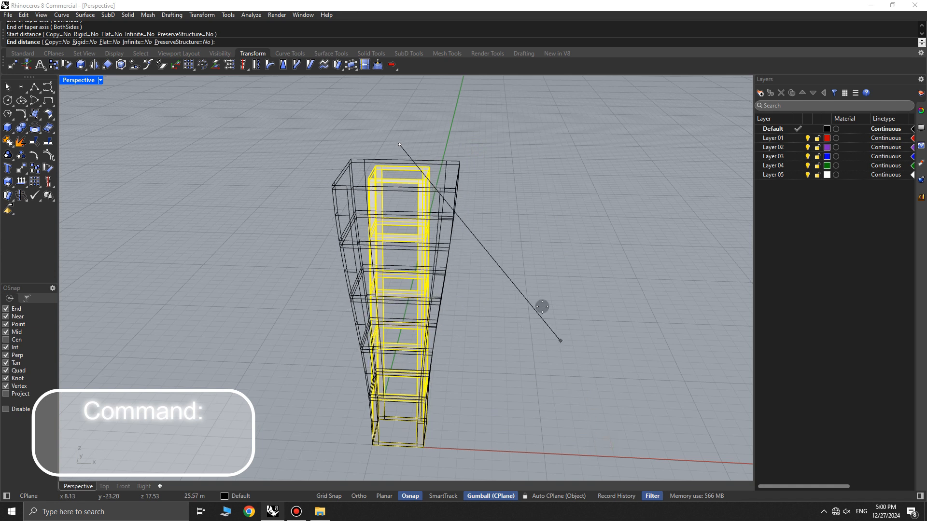
{"action": "left_click_drag", "start_coordinate": [541, 306], "coordinate": [446, 148]}
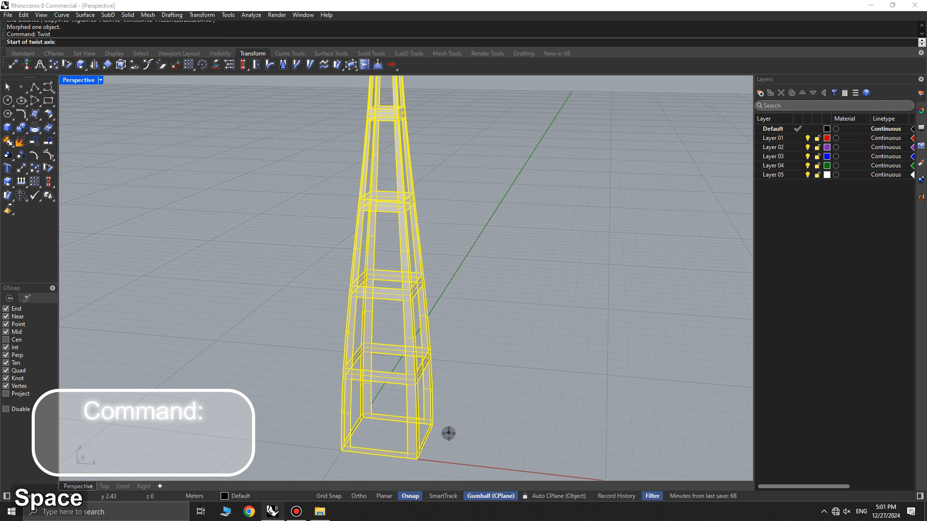
Twist the tapered tower about its vertical axis so the frames spiral upward.
{"action": "key", "text": "Shift"}
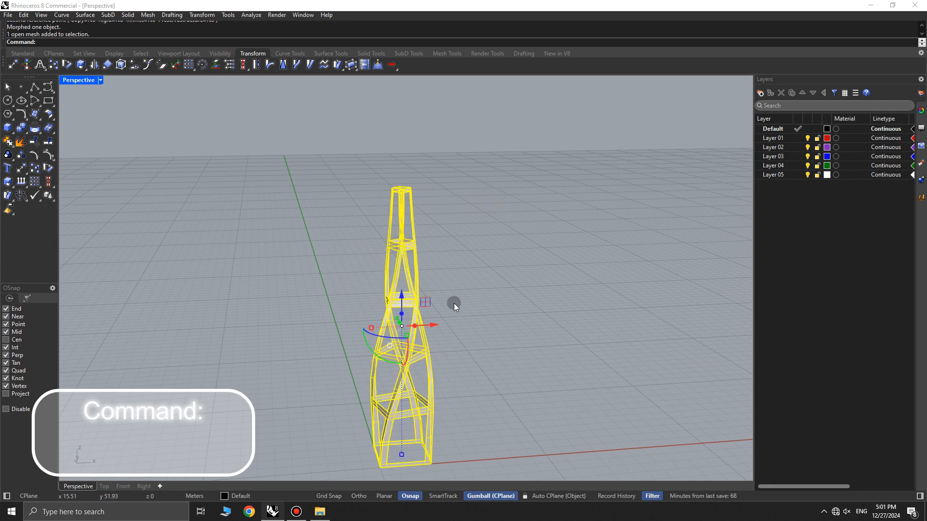
Convert the twisted mesh to a SubD with ToSubD defaults, then delete the source mesh.
{"action": "type", "text": "ToSubD"}
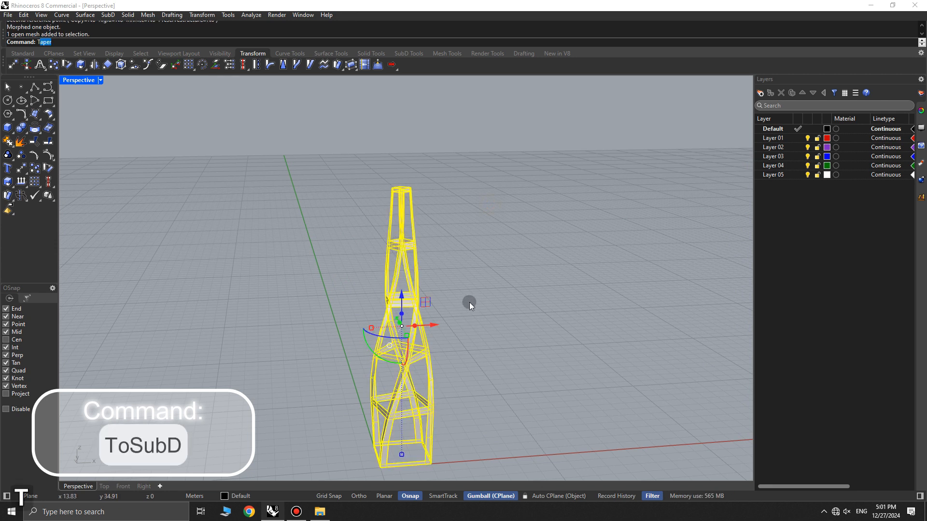
{"action": "key", "text": "Space"}
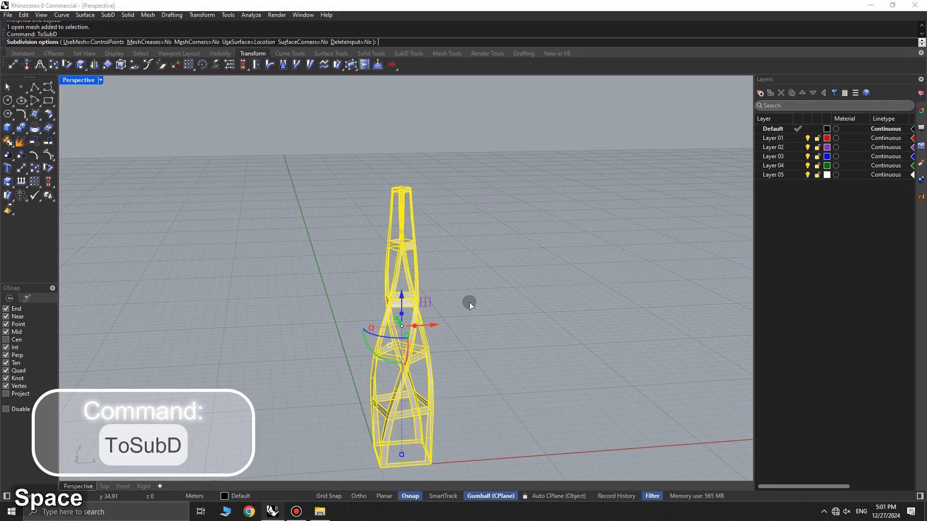
{"action": "key", "text": "Enter"}
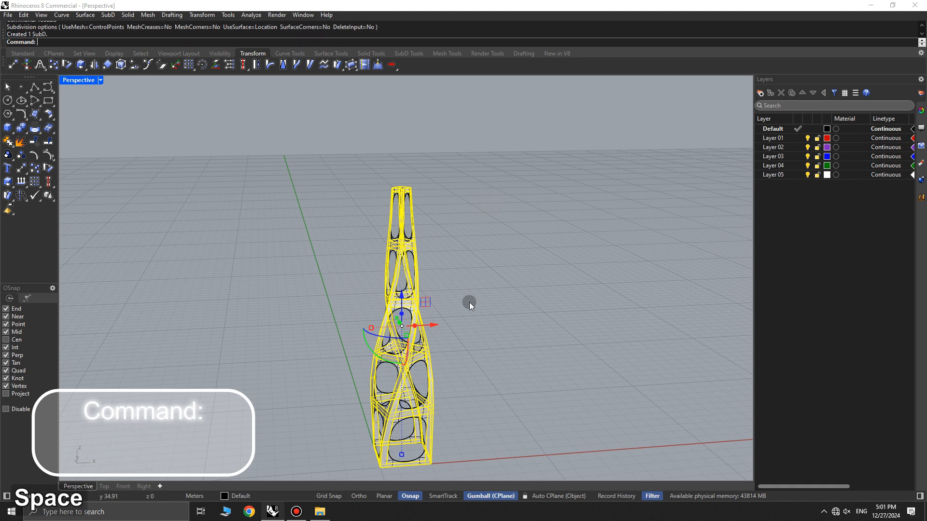
{"action": "key", "text": "Delete"}
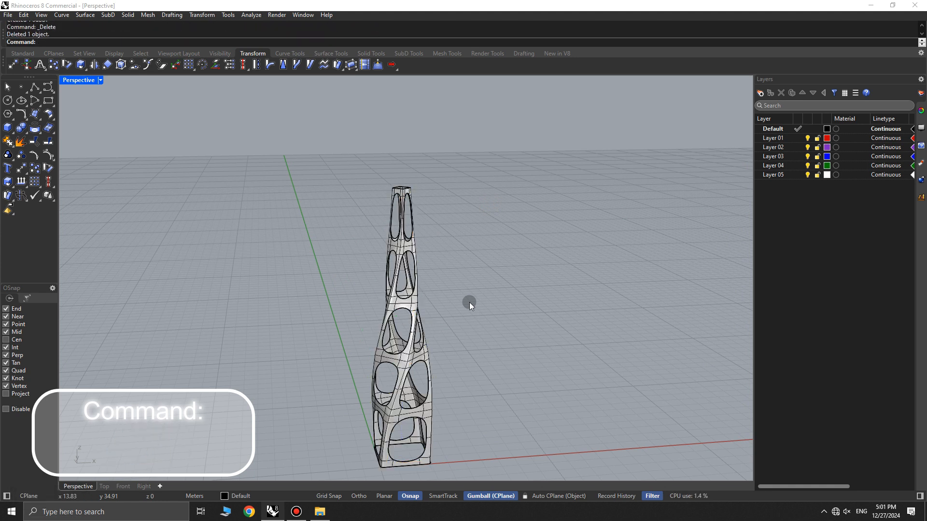